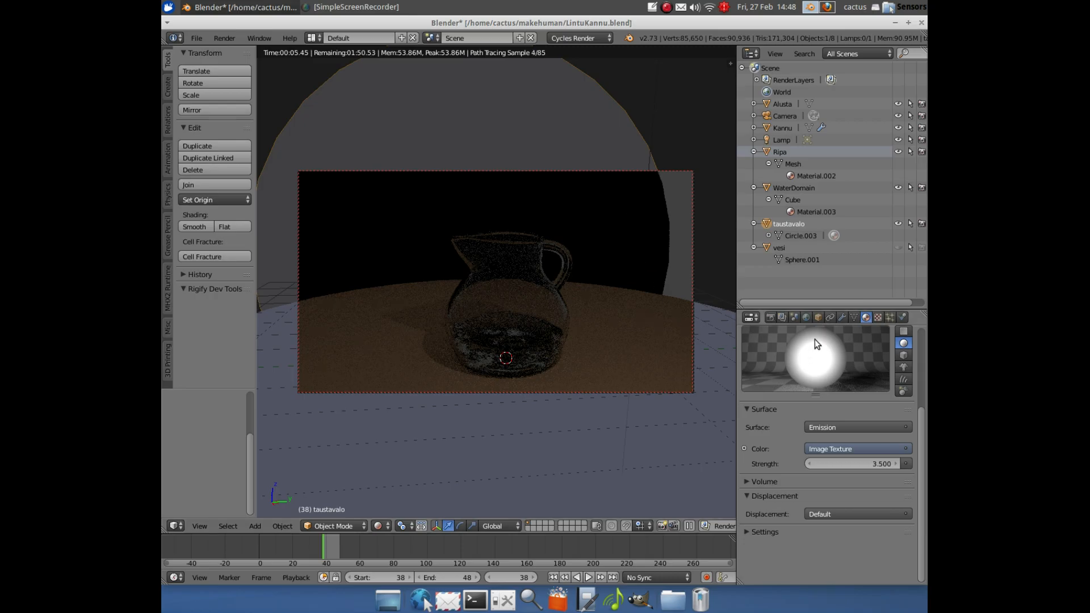
pyautogui.moveTo(784, 380)
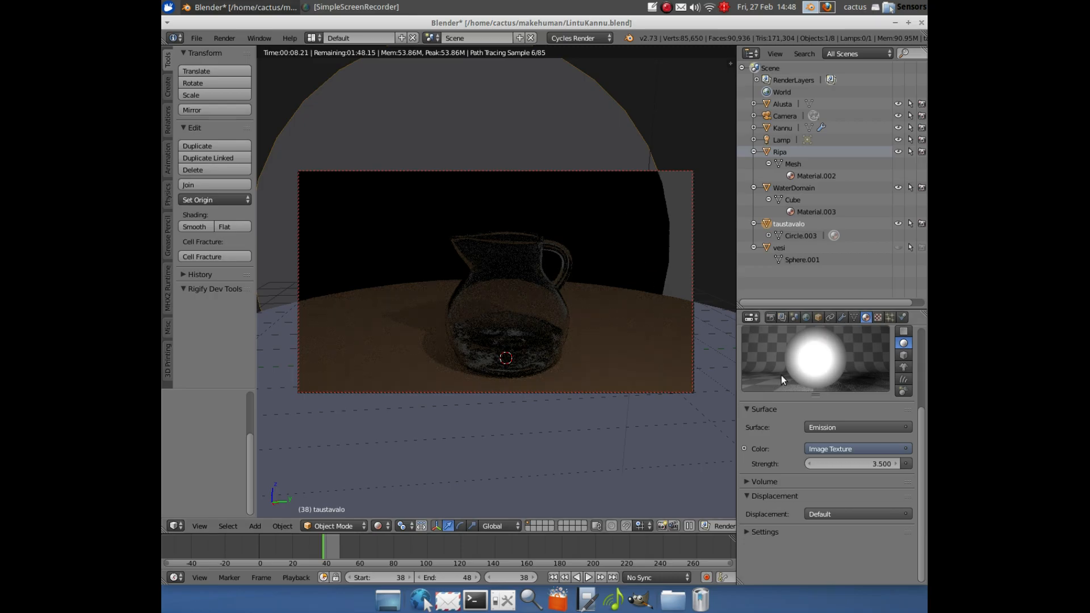
pyautogui.moveTo(678, 434)
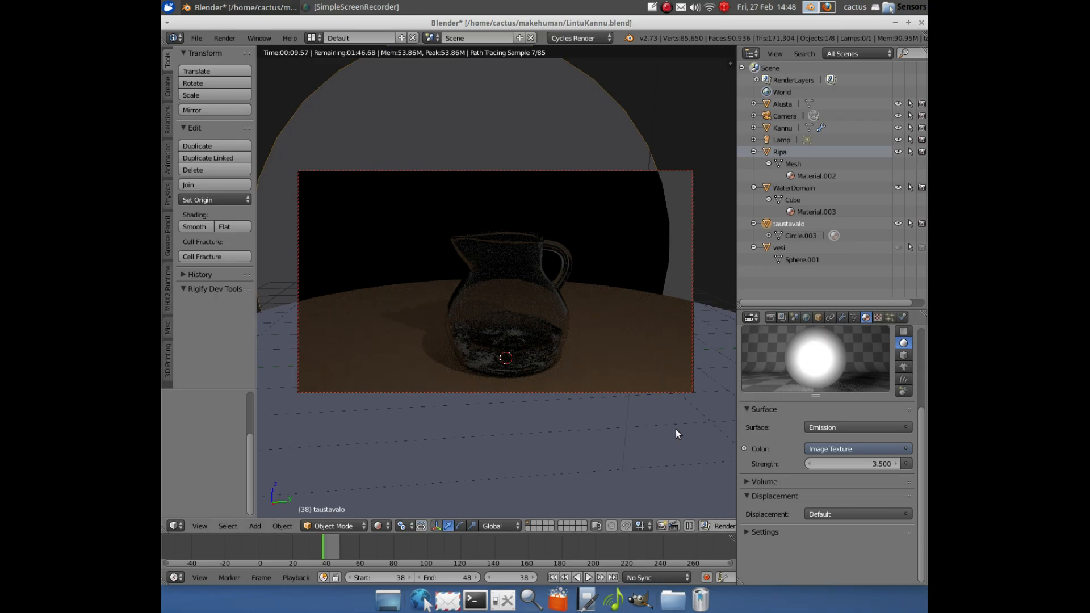
pyautogui.moveTo(612, 222)
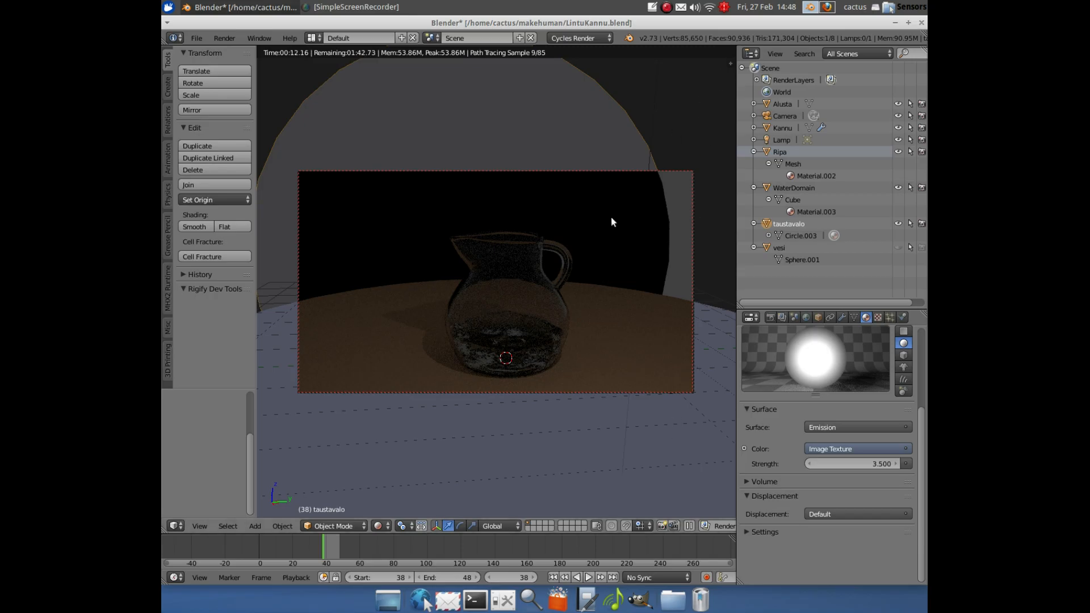
# Switch the 3D viewport from rendered preview to Solid shading
pyautogui.click(437, 526)
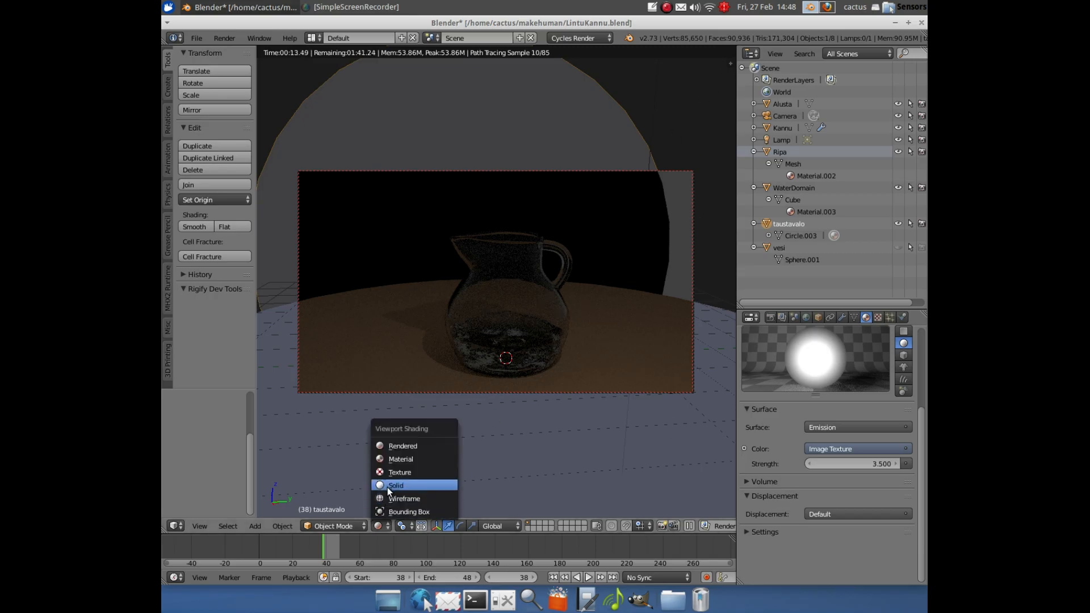
pyautogui.click(395, 485)
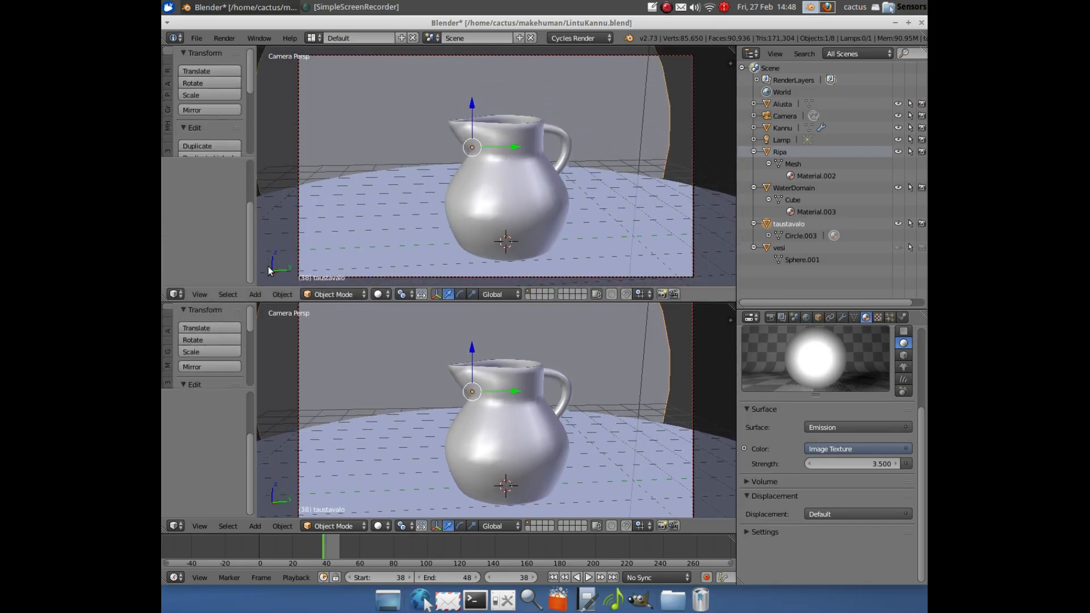
# Change the upper area's editor type to the Node Editor
pyautogui.click(174, 294)
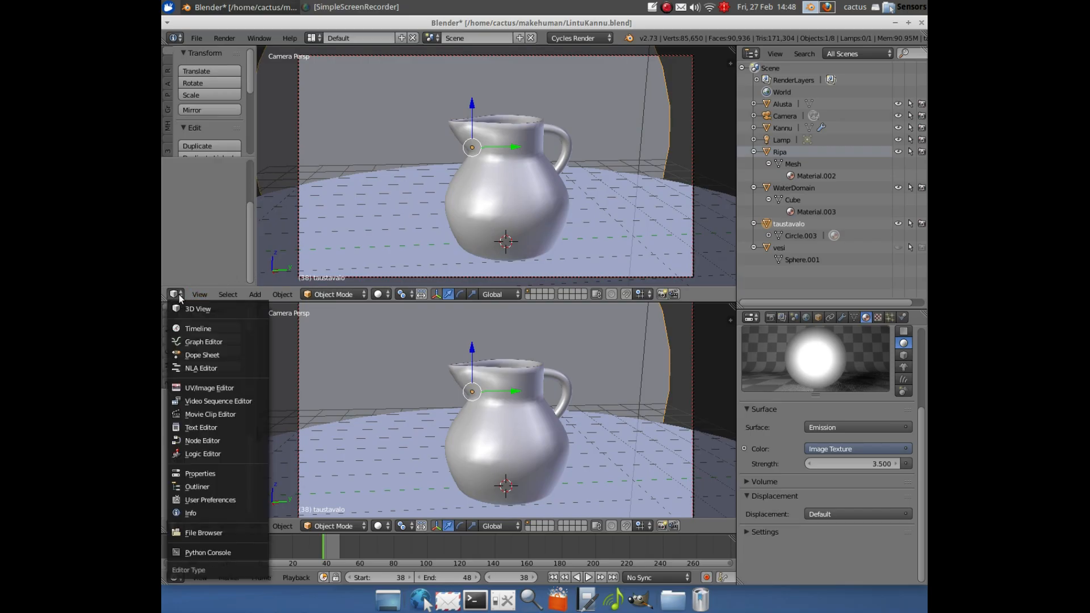
pyautogui.click(202, 440)
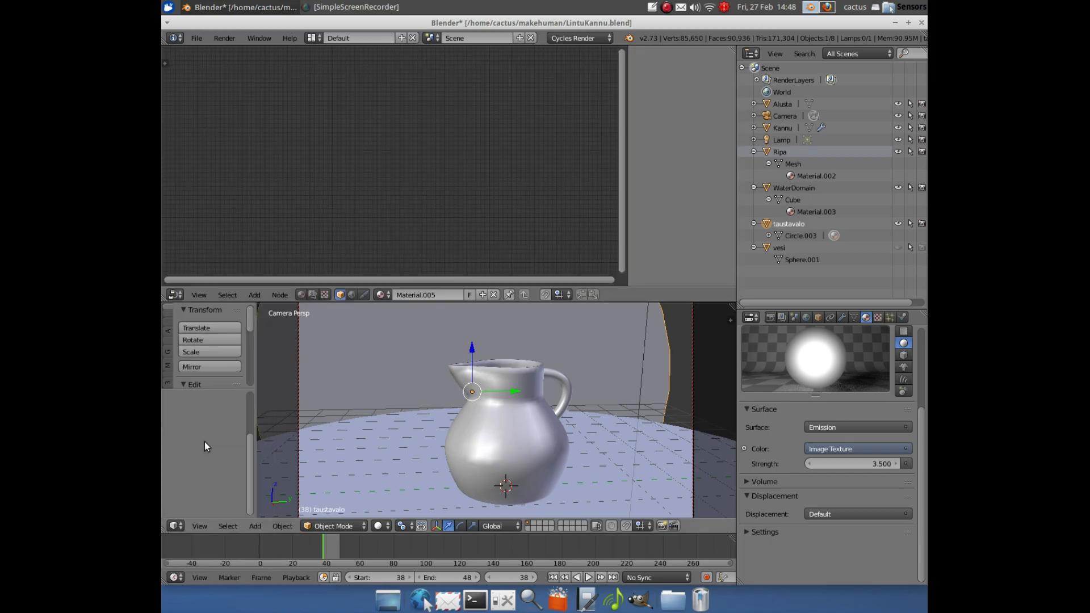
pyautogui.moveTo(315, 310)
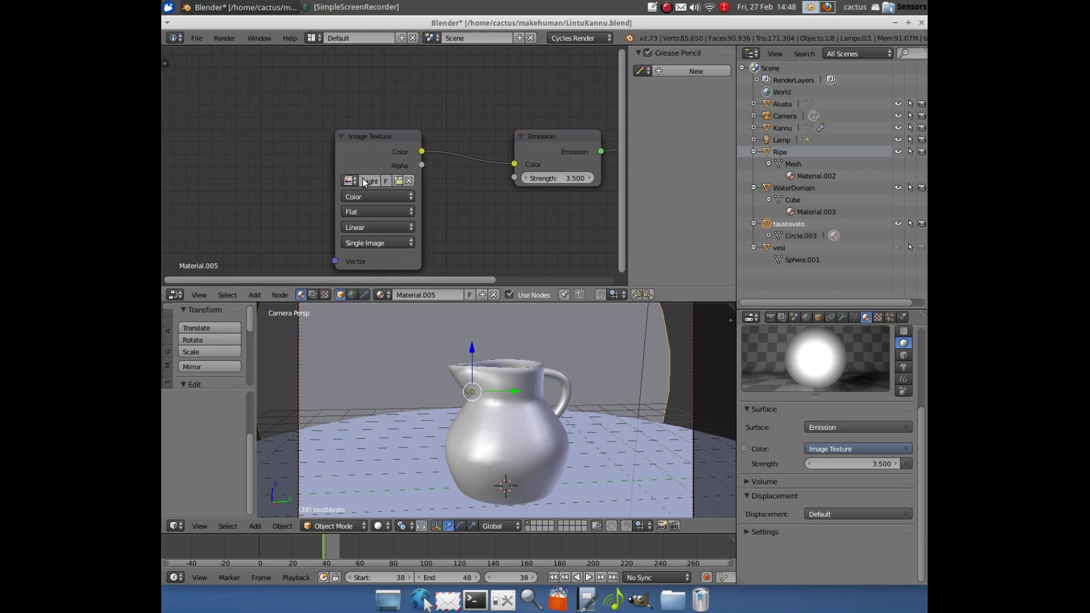
# Add a Texture Coordinate node to the emission material's node tree
pyautogui.click(255, 294)
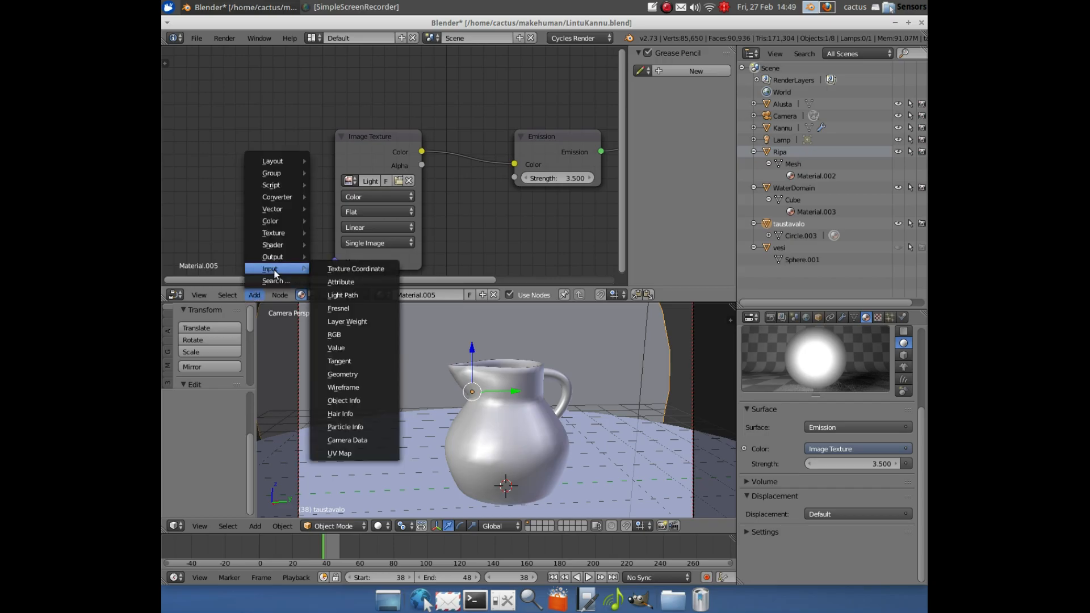
pyautogui.moveTo(356, 268)
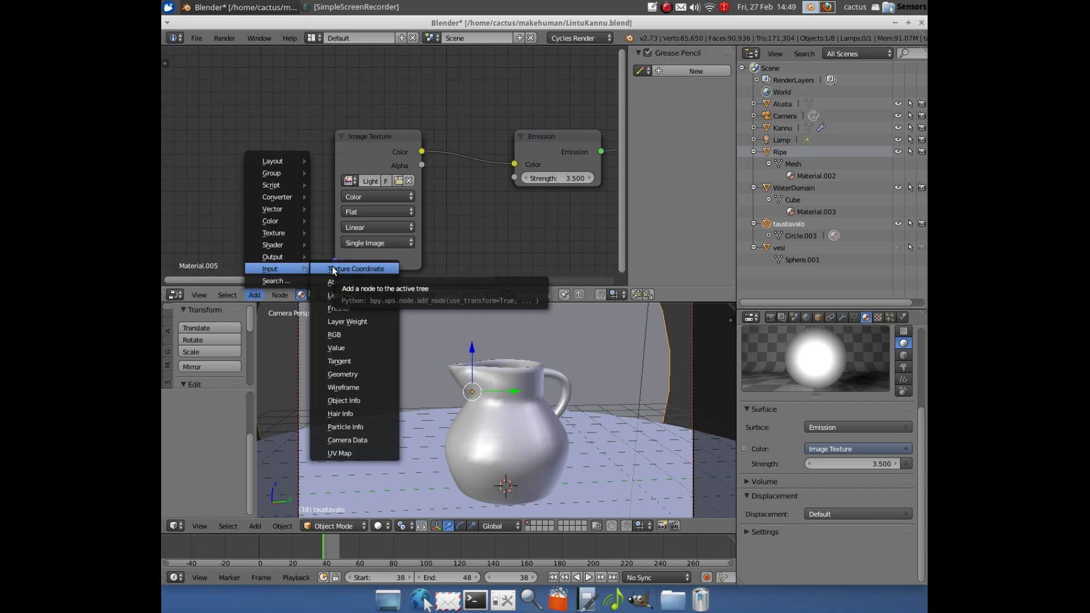
pyautogui.click(355, 268)
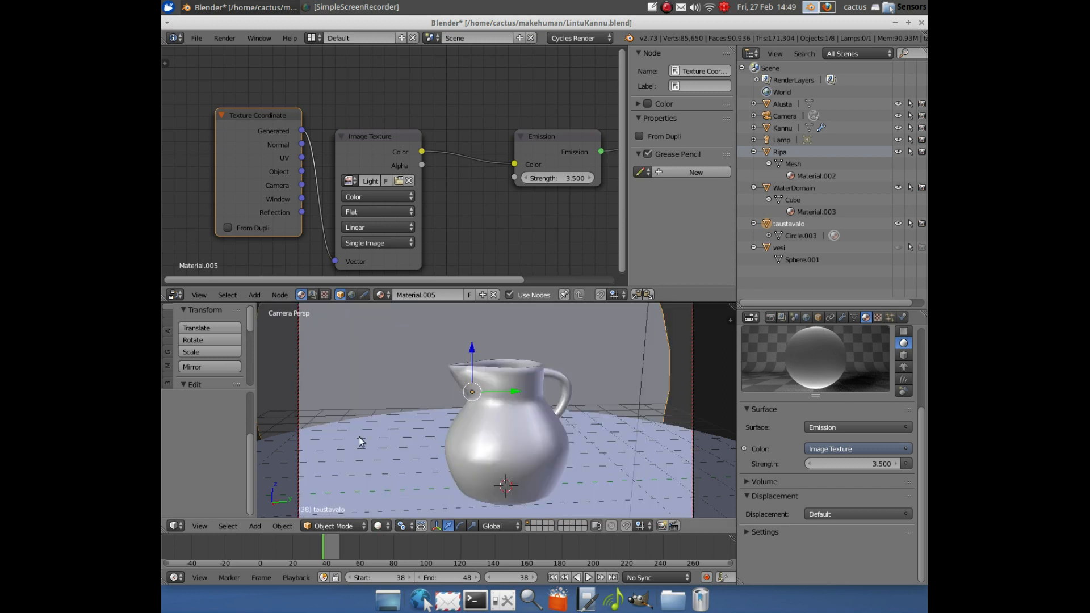
pyautogui.moveTo(386, 446)
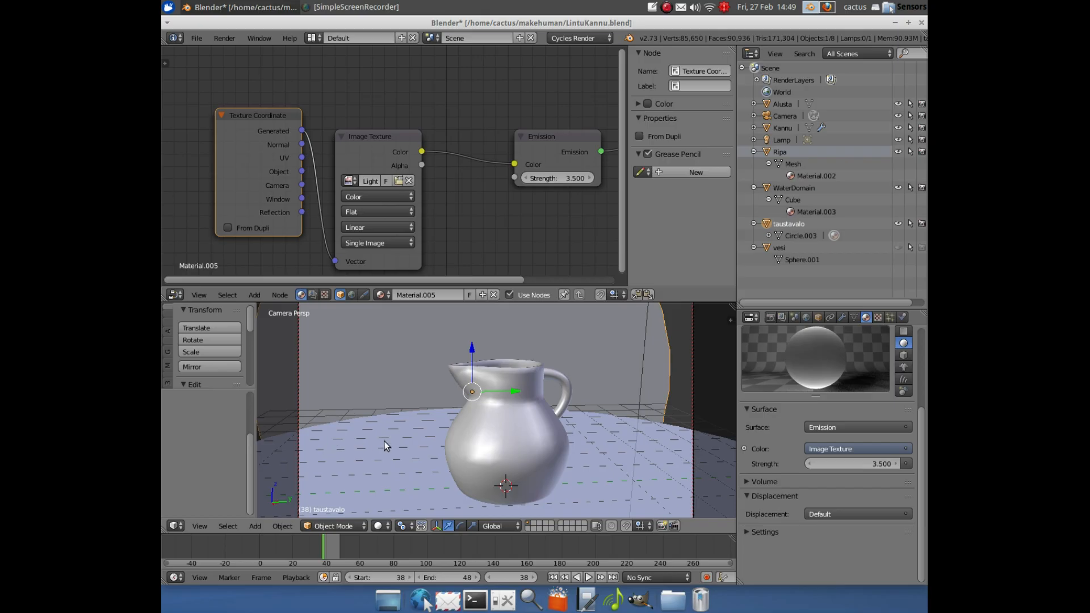
pyautogui.moveTo(389, 525)
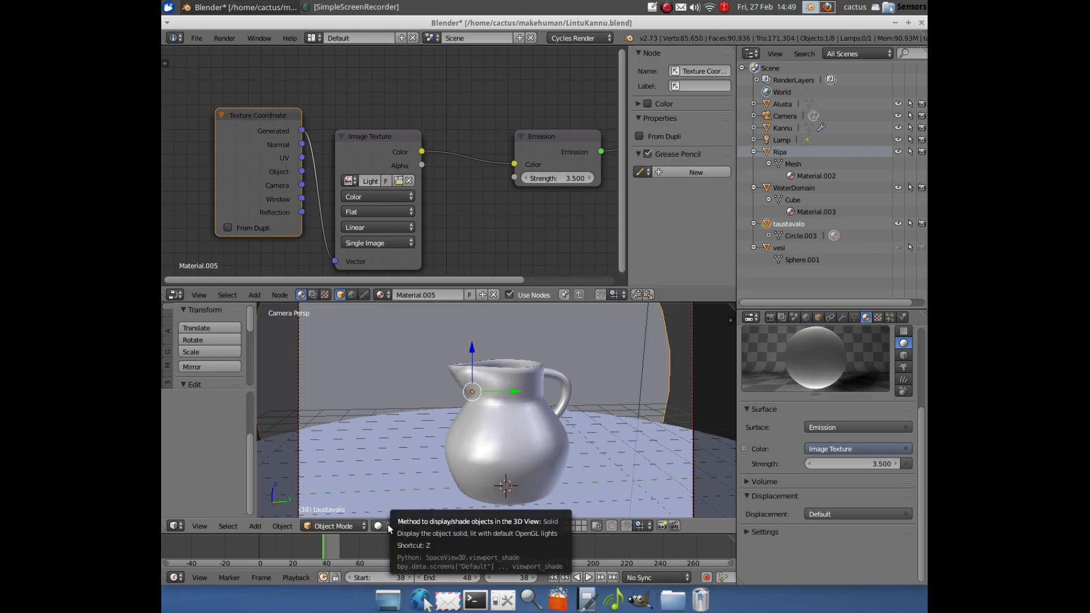
pyautogui.moveTo(617, 444)
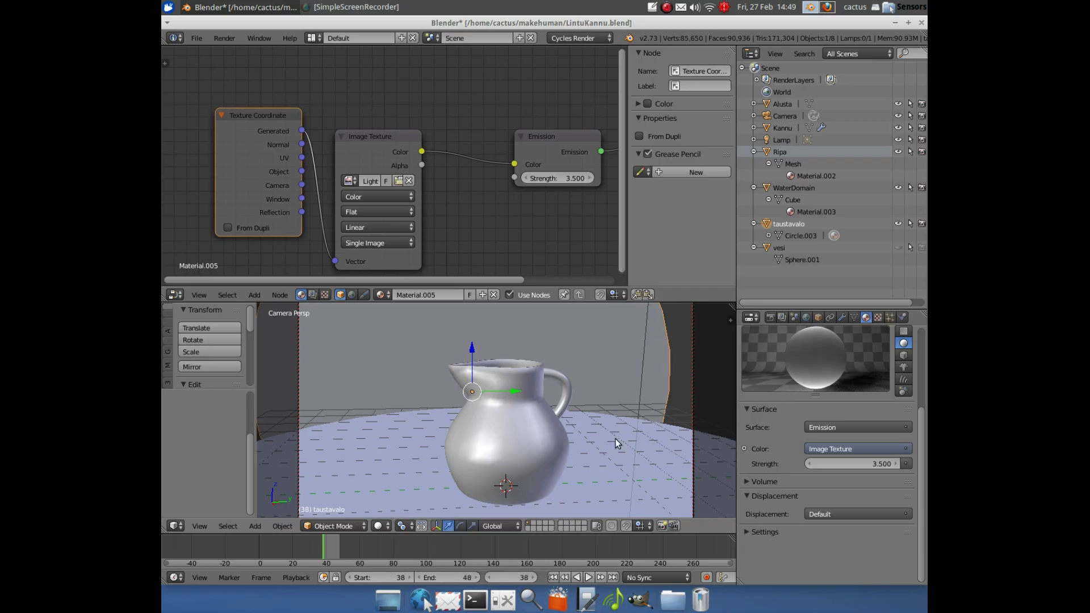
pyautogui.moveTo(613, 469)
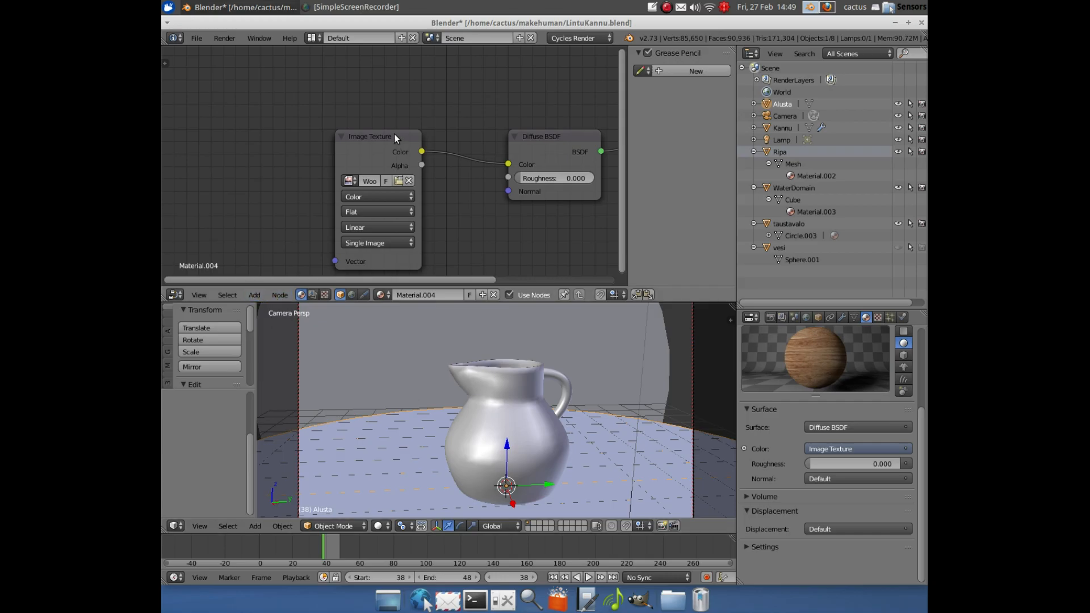
pyautogui.moveTo(832, 348)
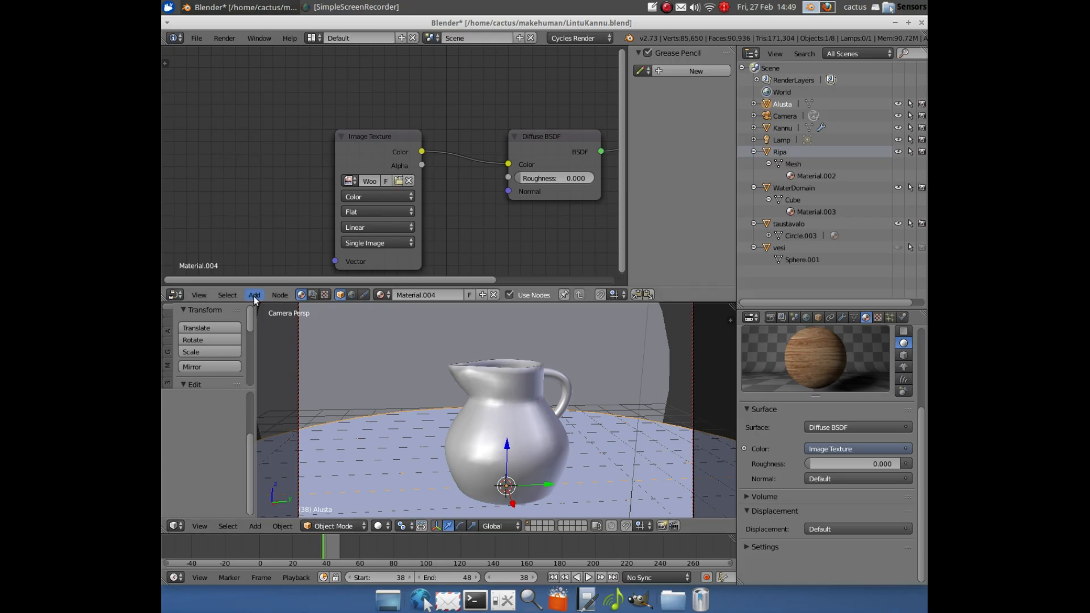
# Add a Texture Coordinate node to the wood material and wire Generated into the Image Texture's Vector input
pyautogui.click(253, 295)
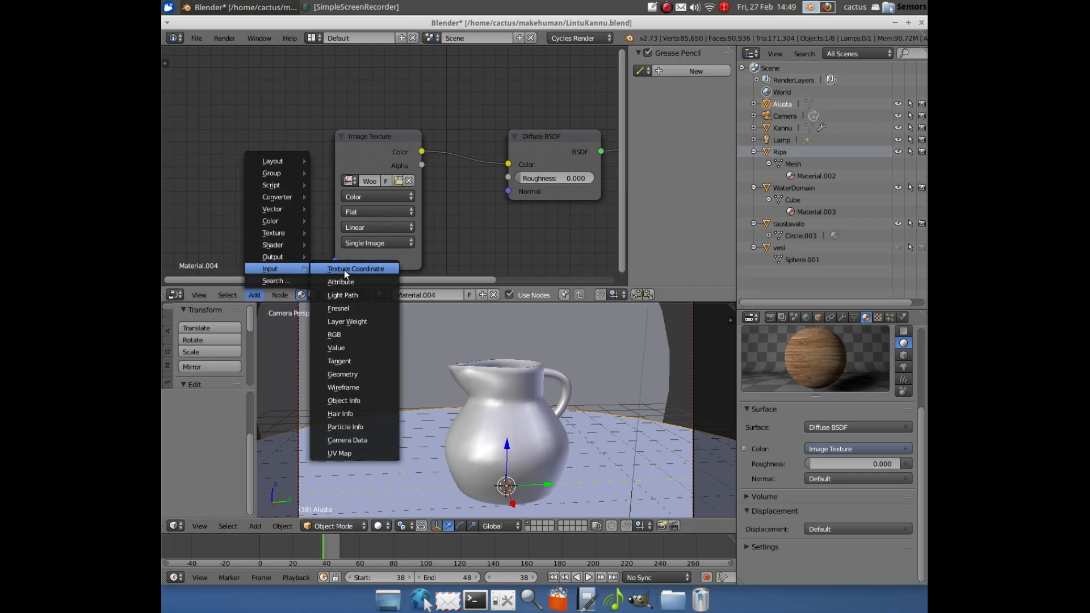
pyautogui.click(355, 268)
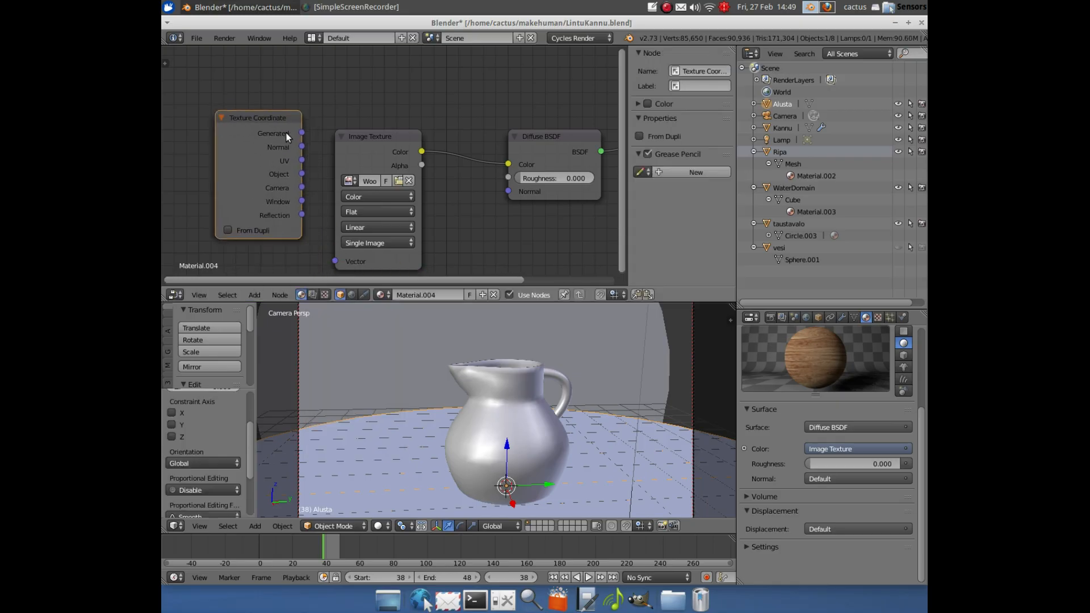
pyautogui.moveTo(300, 133); pyautogui.dragTo(334, 262)
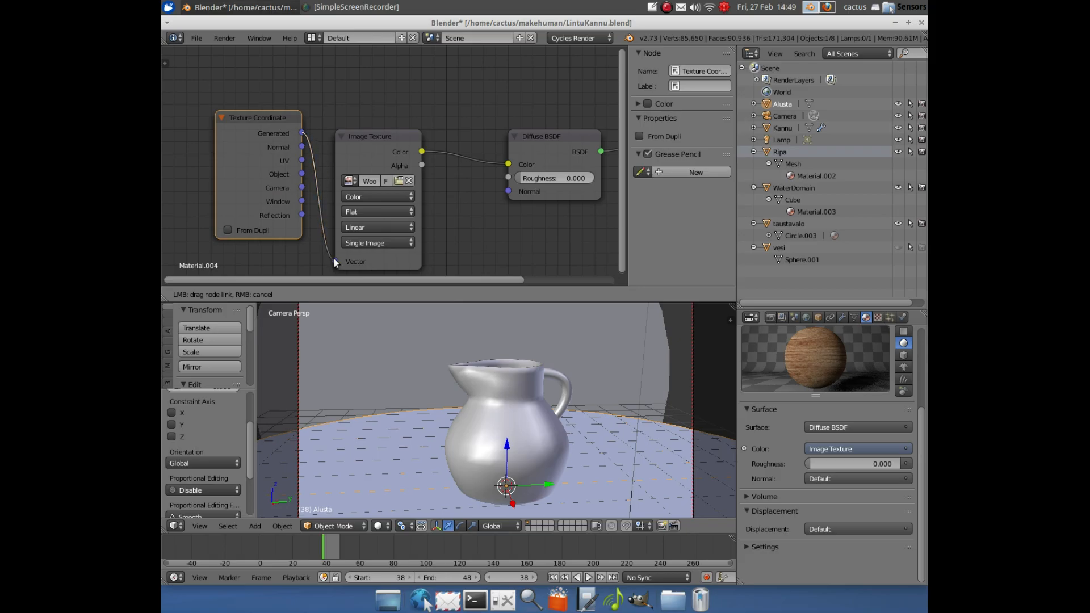